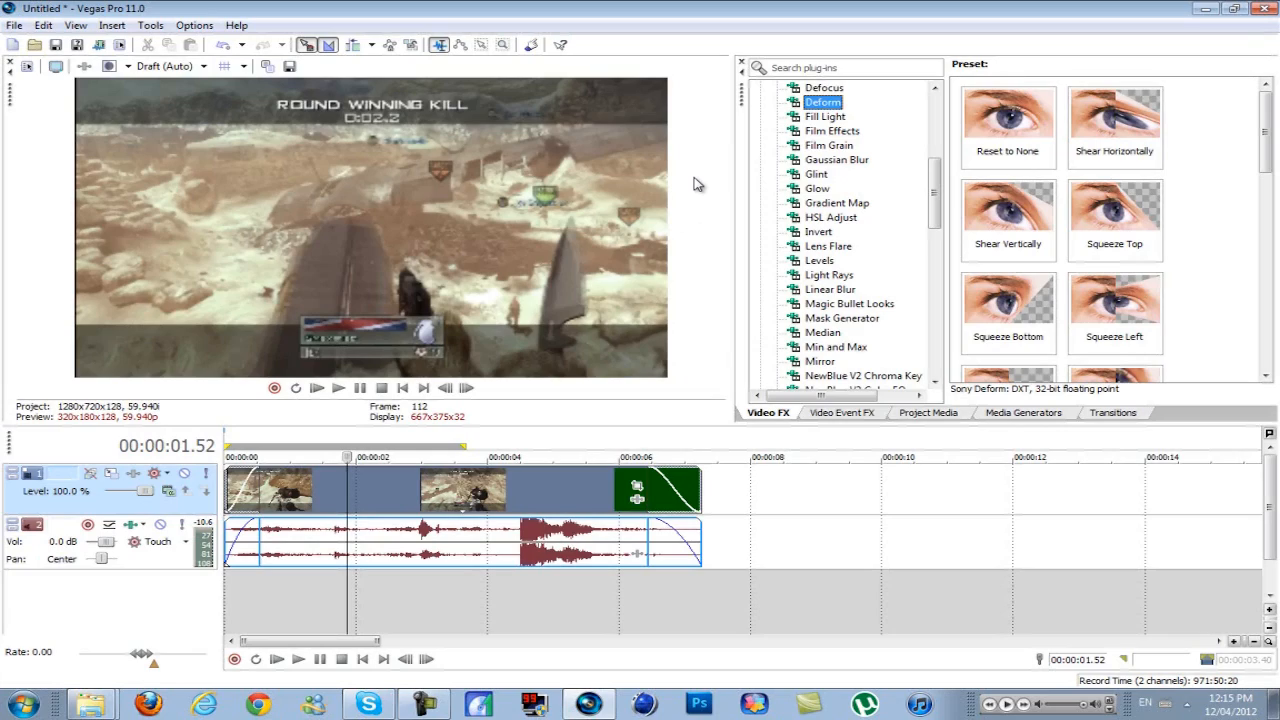
mouse_move(698, 172)
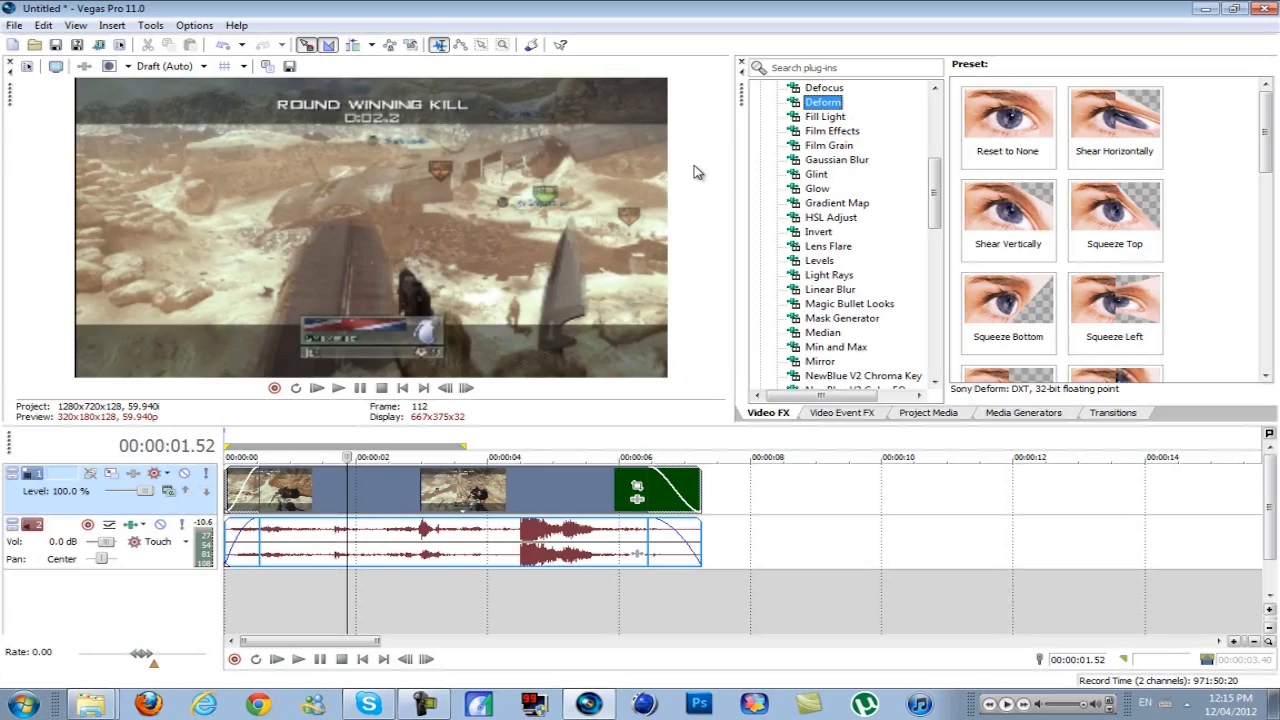
mouse_move(744, 172)
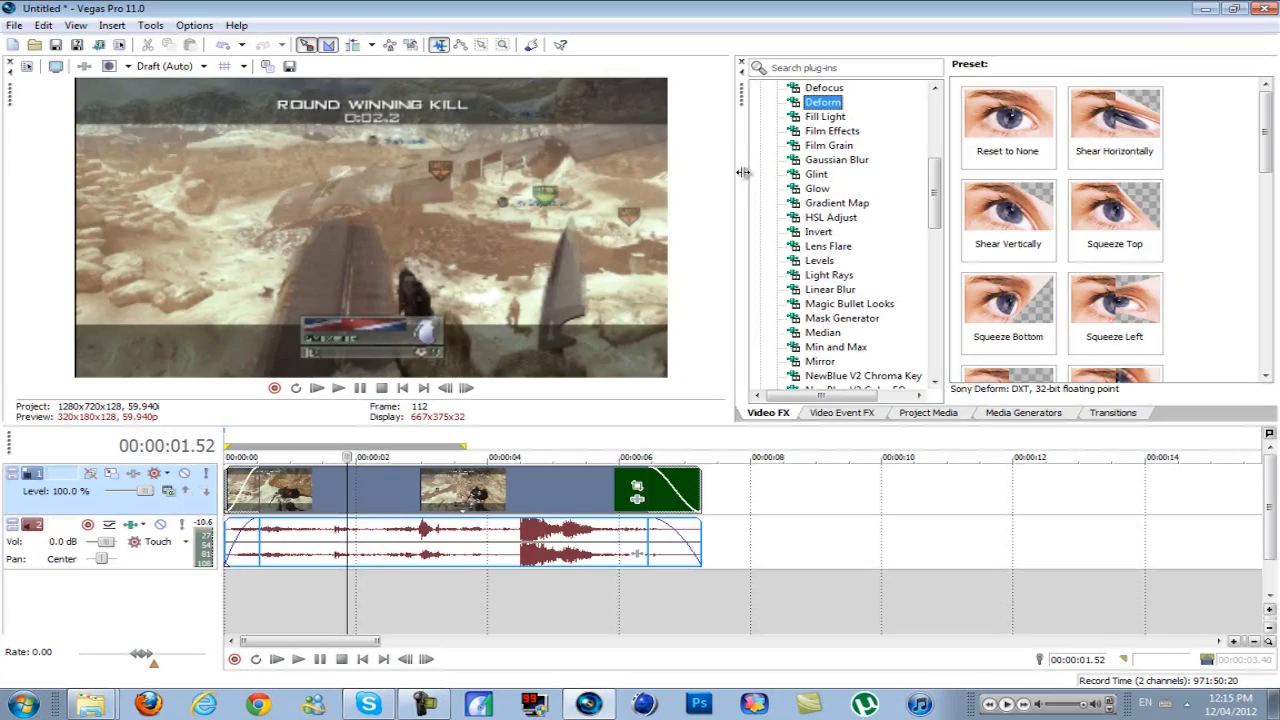
mouse_move(744, 168)
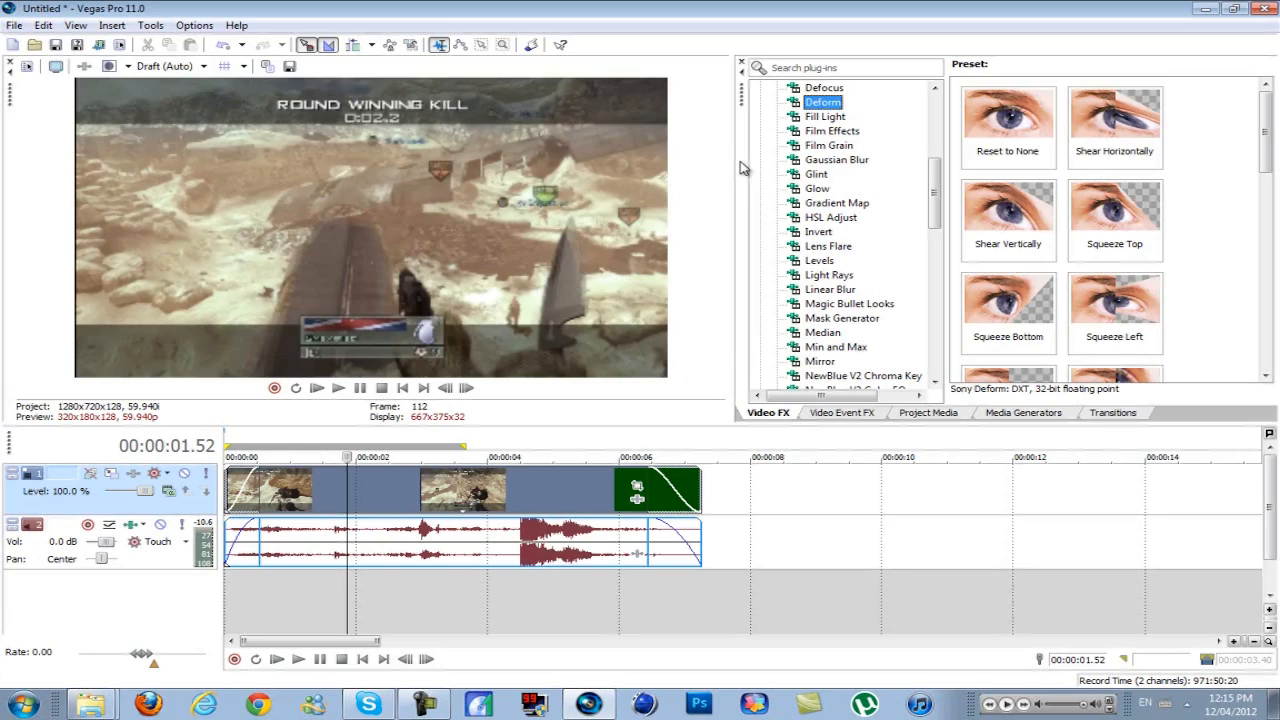
mouse_move(620, 284)
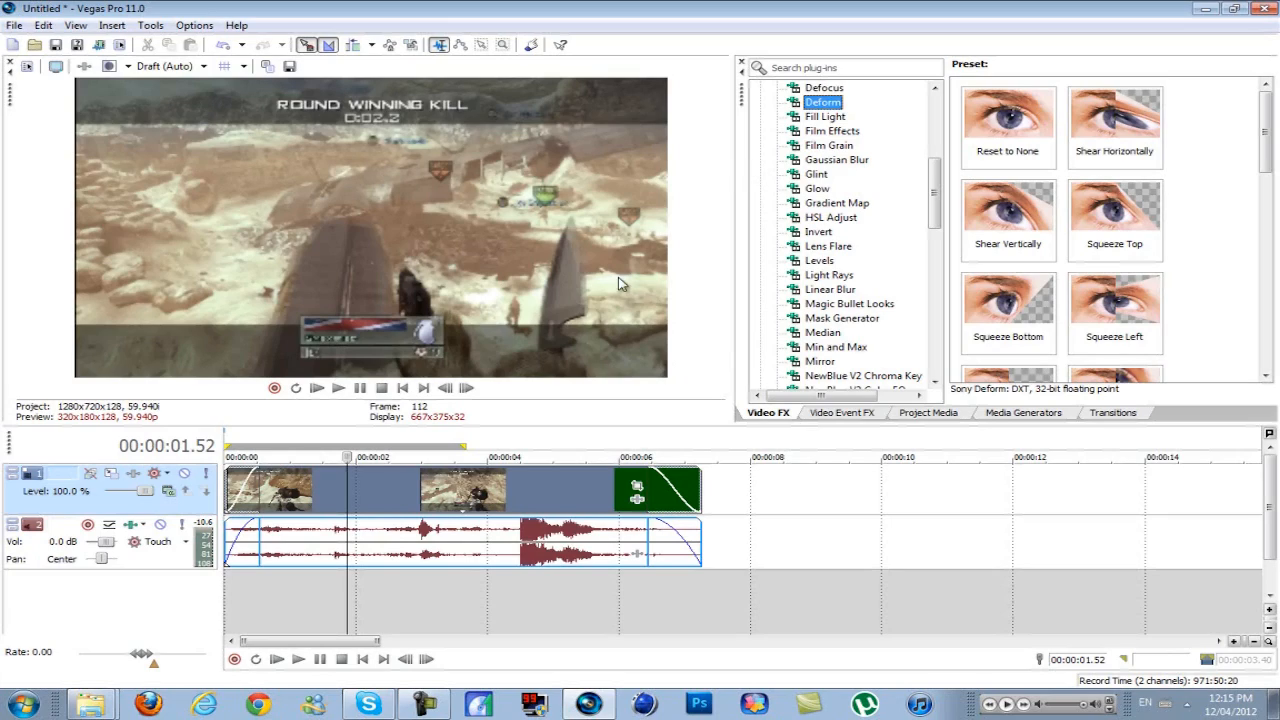
mouse_move(568, 204)
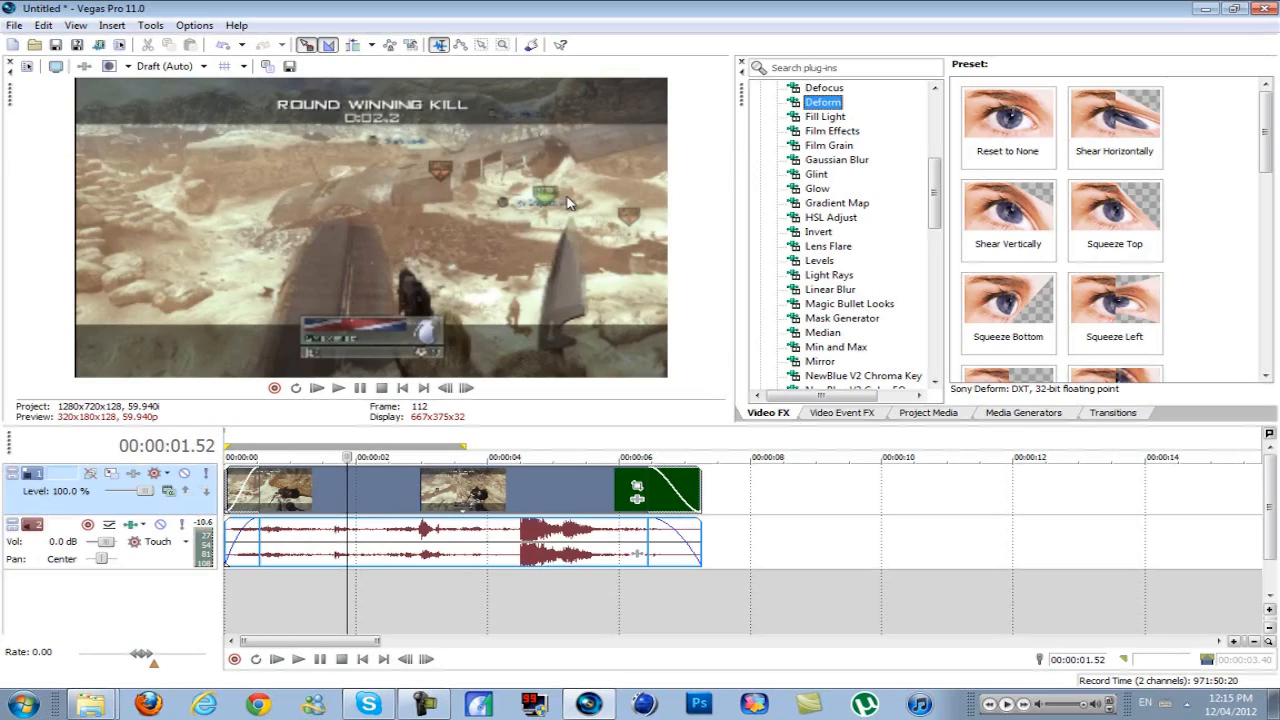
mouse_move(804, 170)
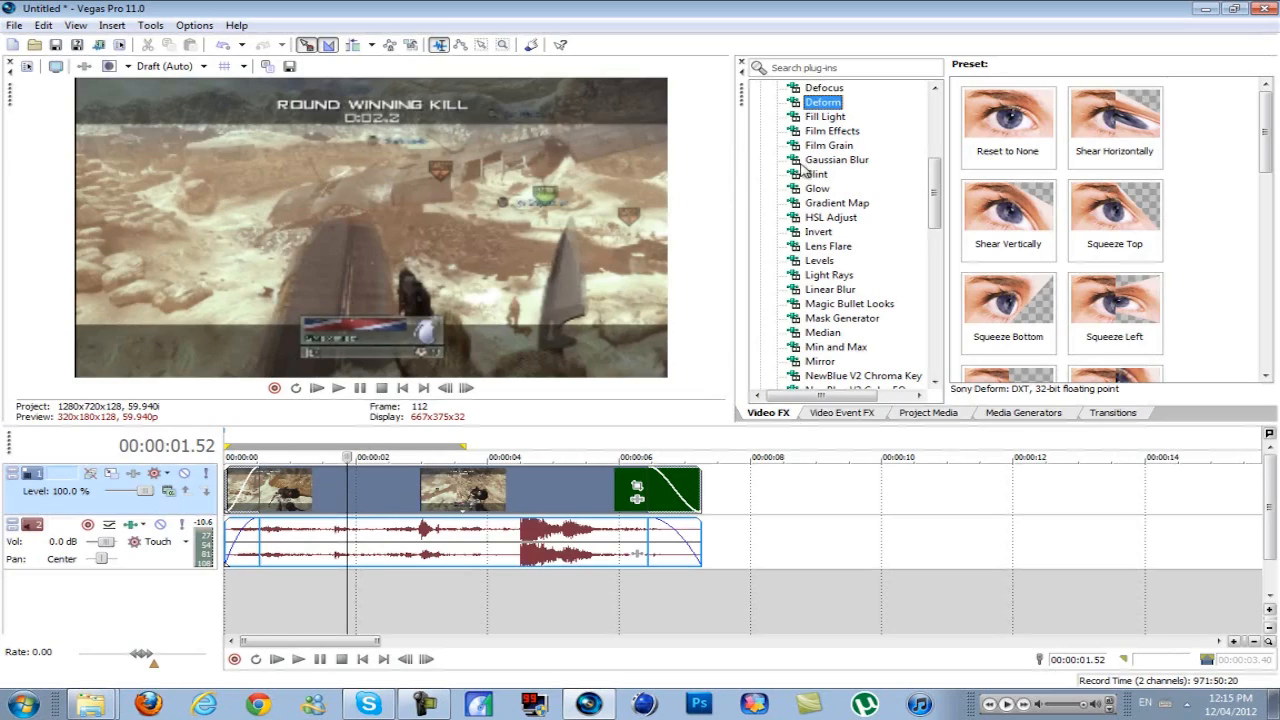
Step: Apply the Deform 'Reset to None' preset to the gameplay clip with Amount raised to 1.000
click(1008, 124)
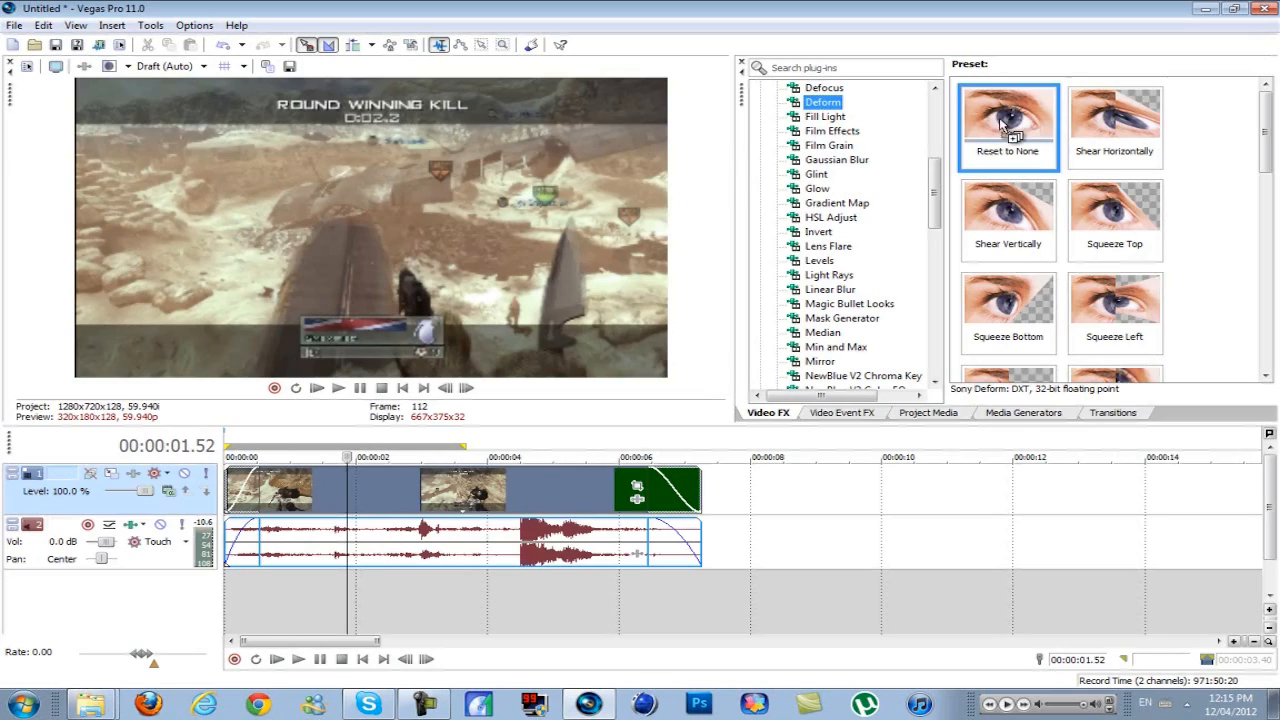
click(1008, 120)
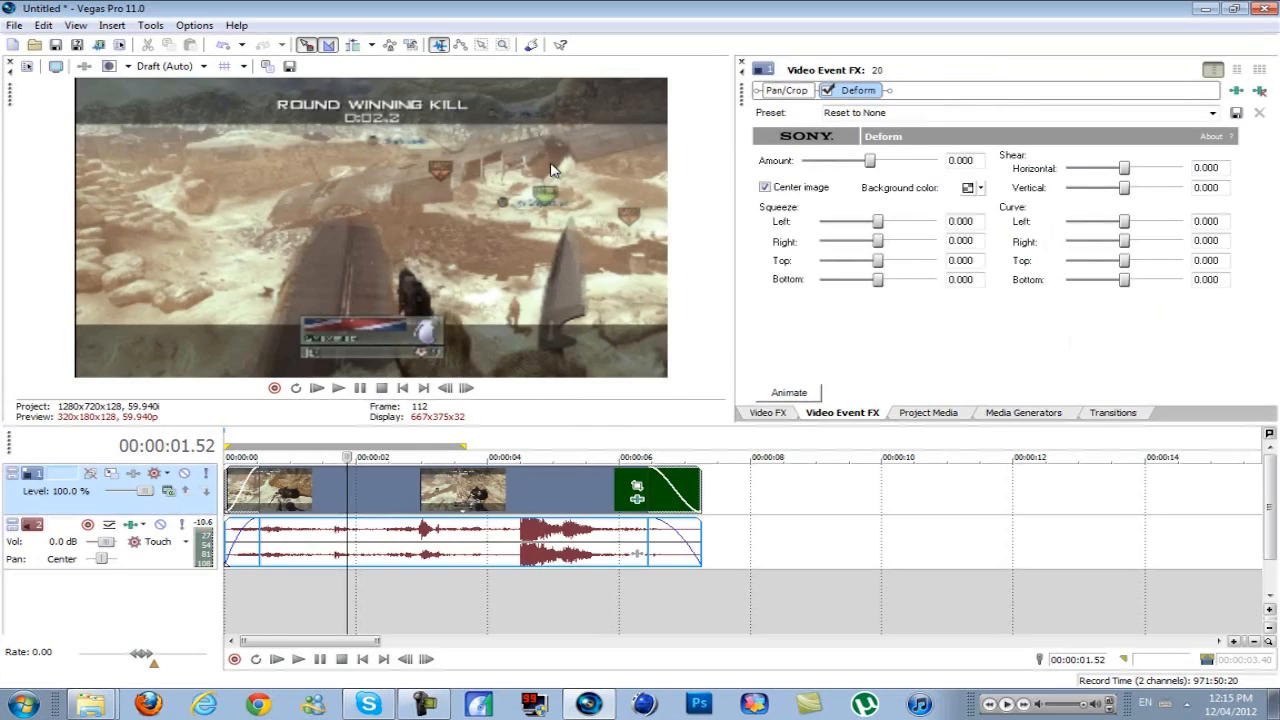
drag(840, 160, 900, 160)
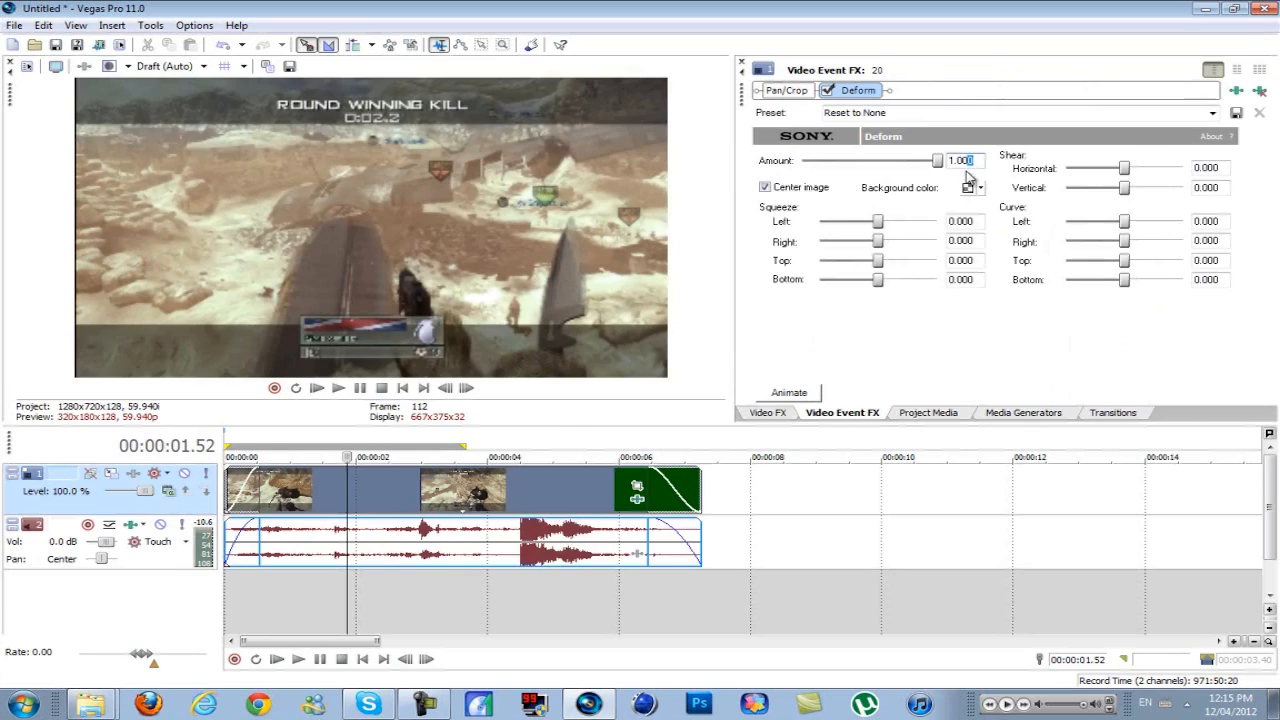
mouse_move(1036, 248)
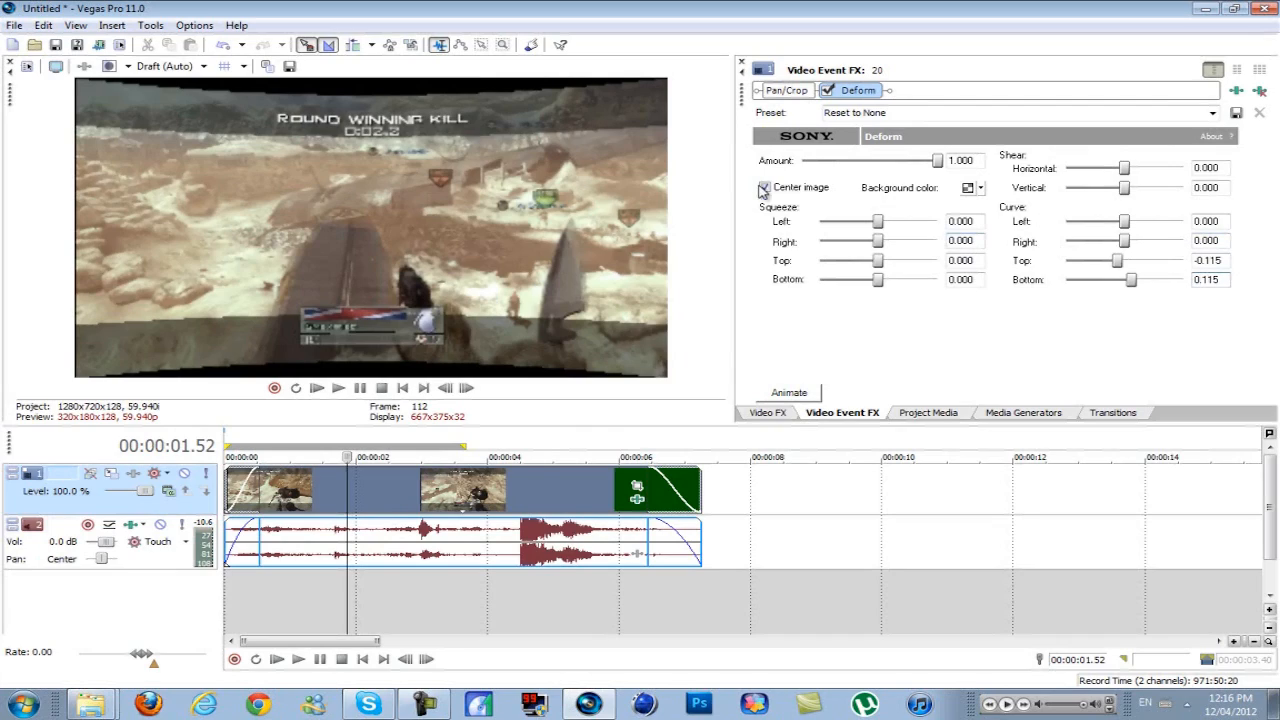
click(764, 188)
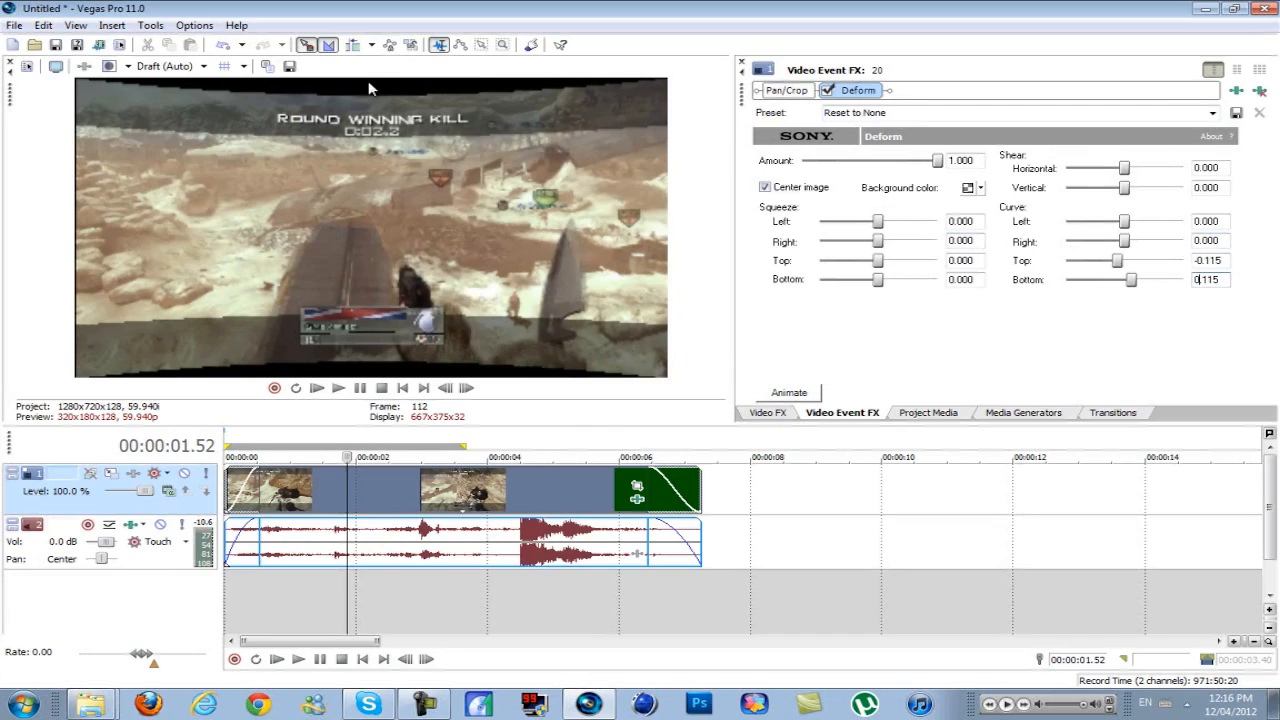
mouse_move(378, 244)
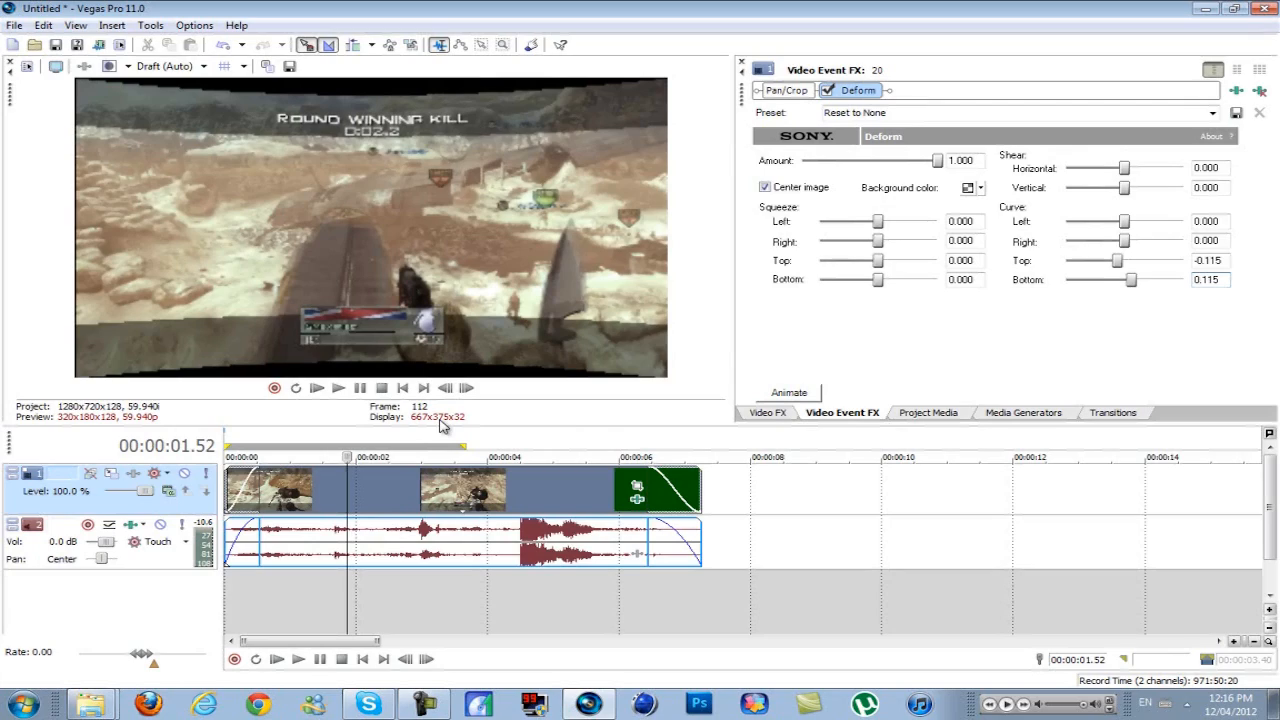
click(1210, 280)
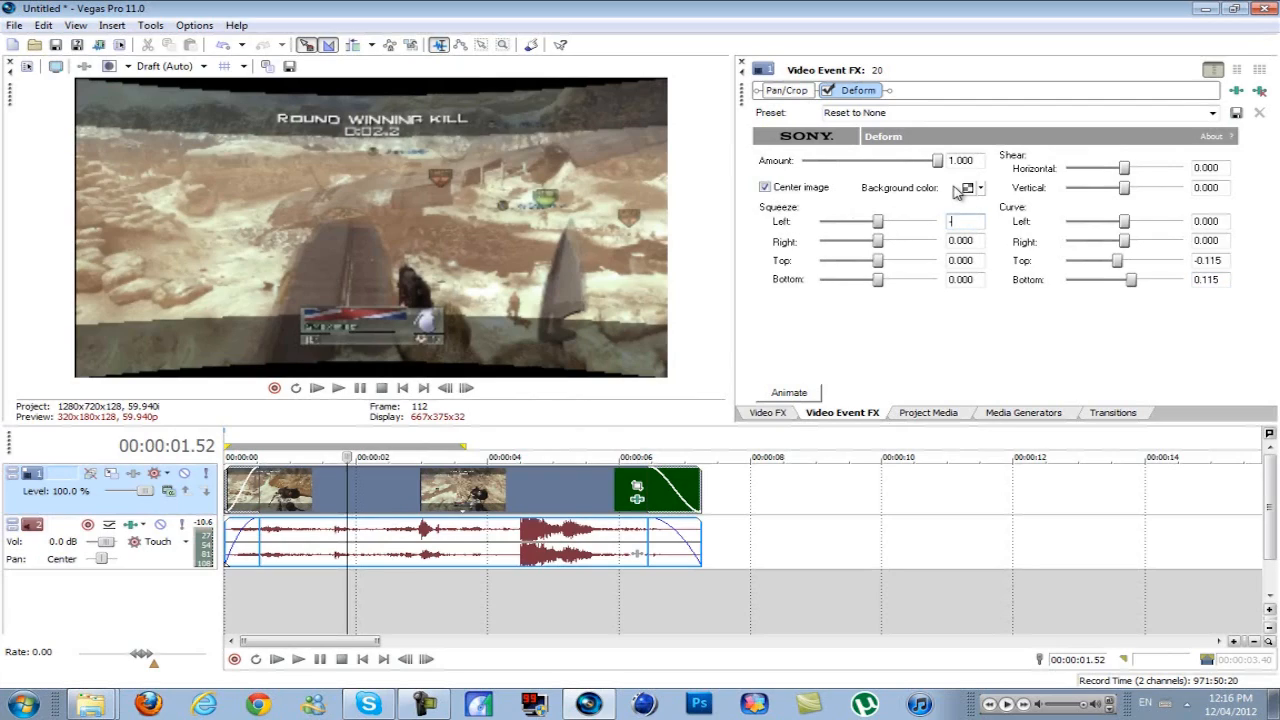
text(-0.2)
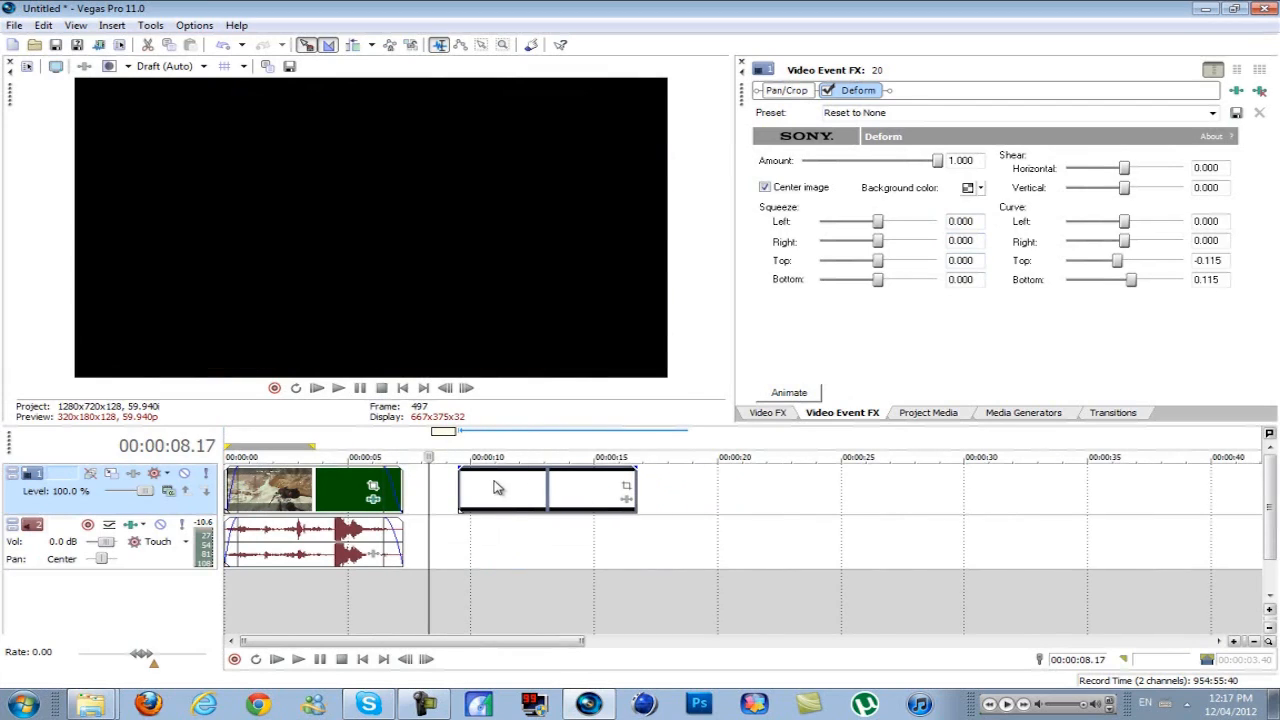
Step: Insert a new video track above the gameplay clip and place the widescreen bars image on it
right_click(190, 510)
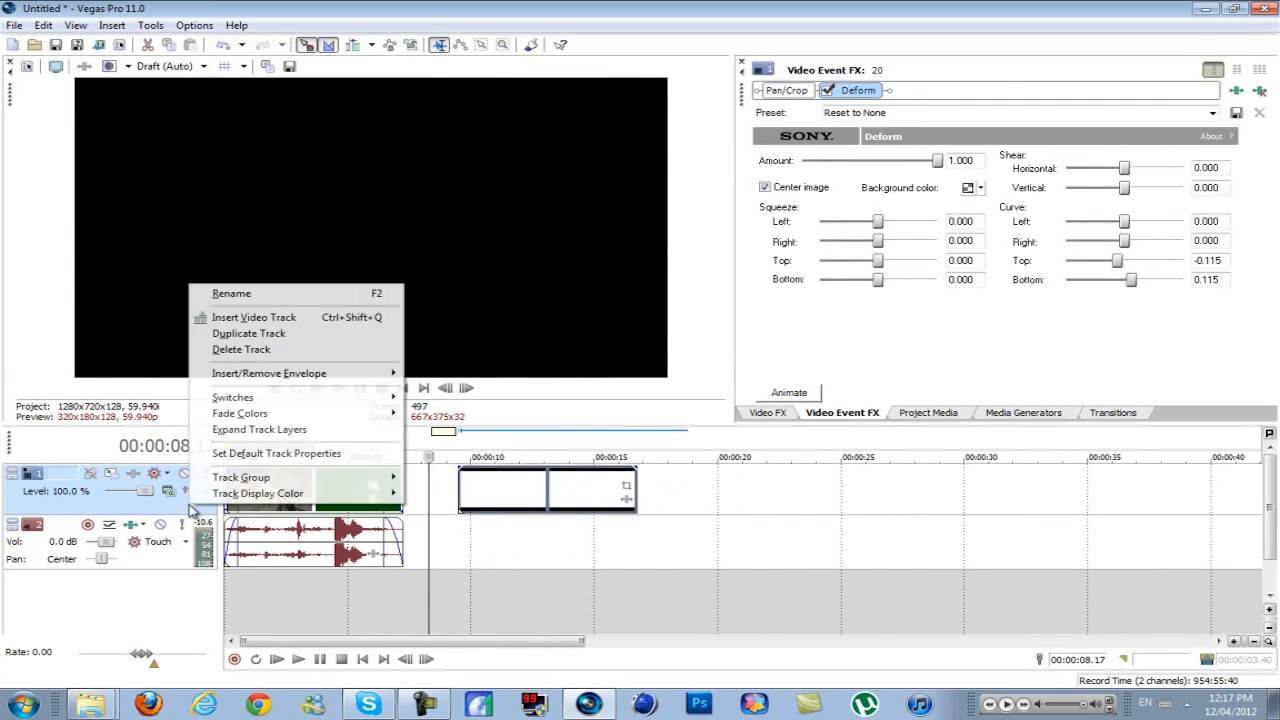
click(256, 316)
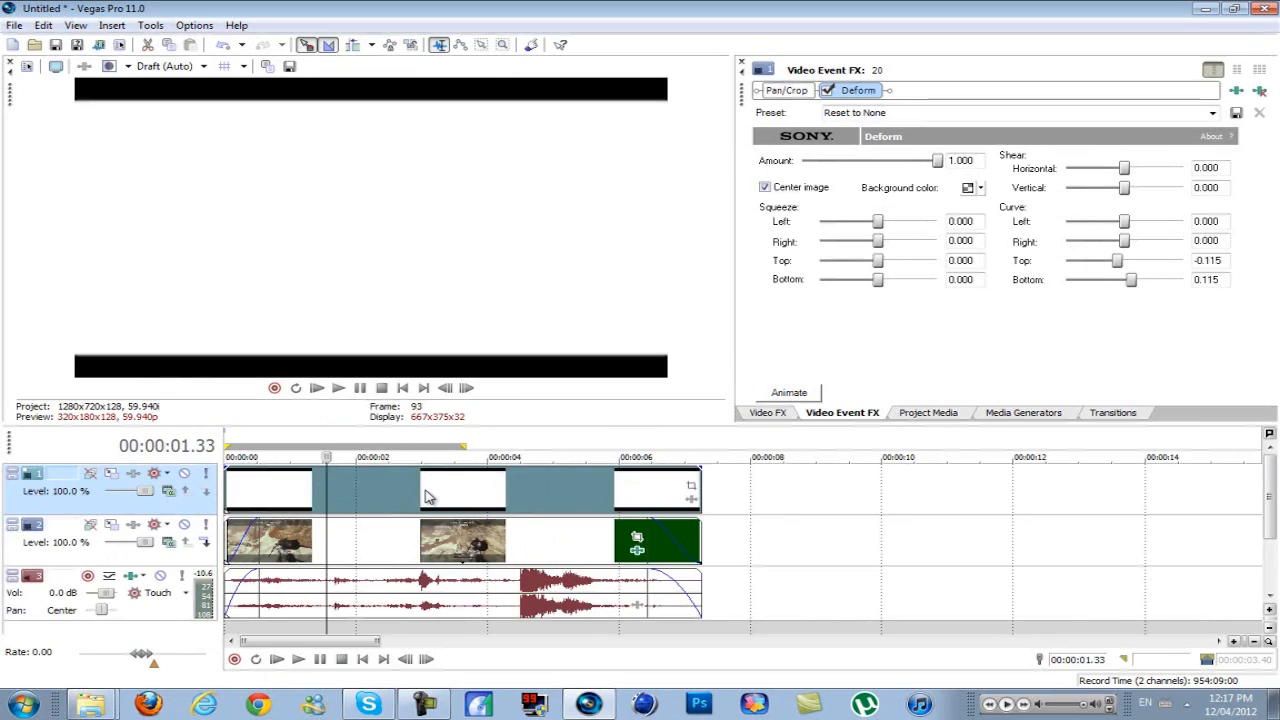
mouse_move(428, 488)
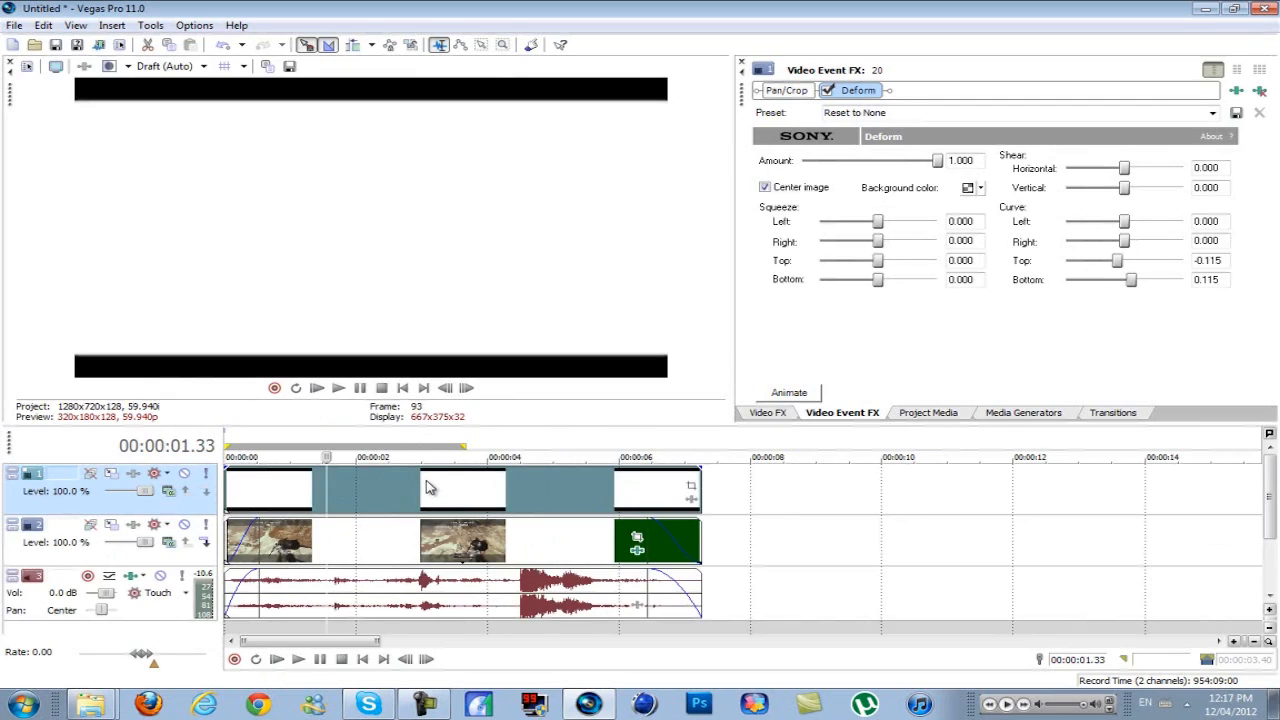
click(470, 456)
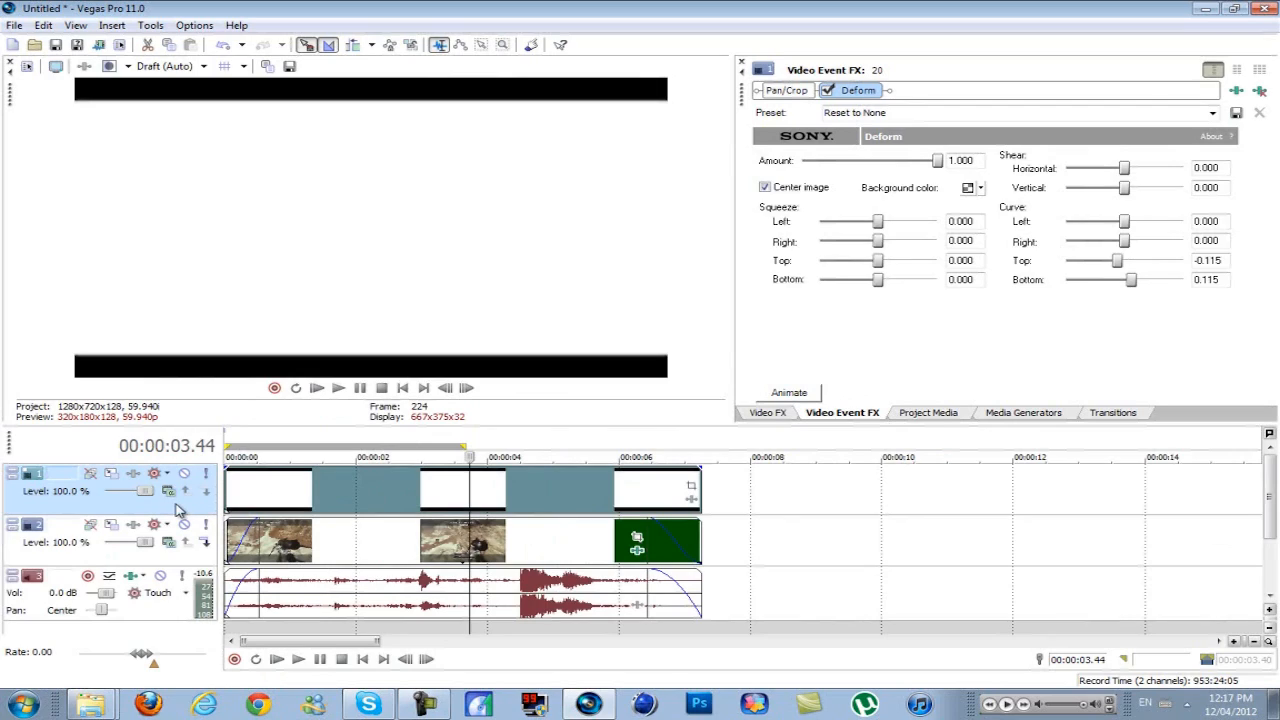
mouse_move(676, 500)
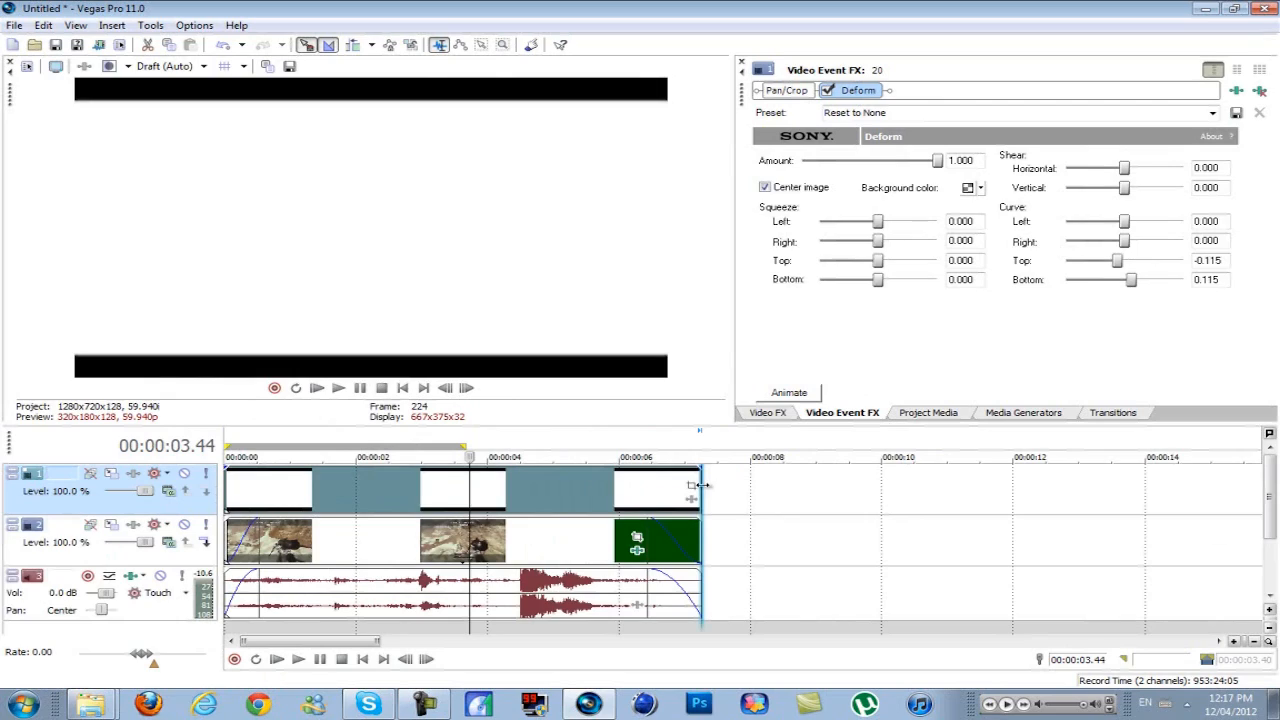
mouse_move(724, 472)
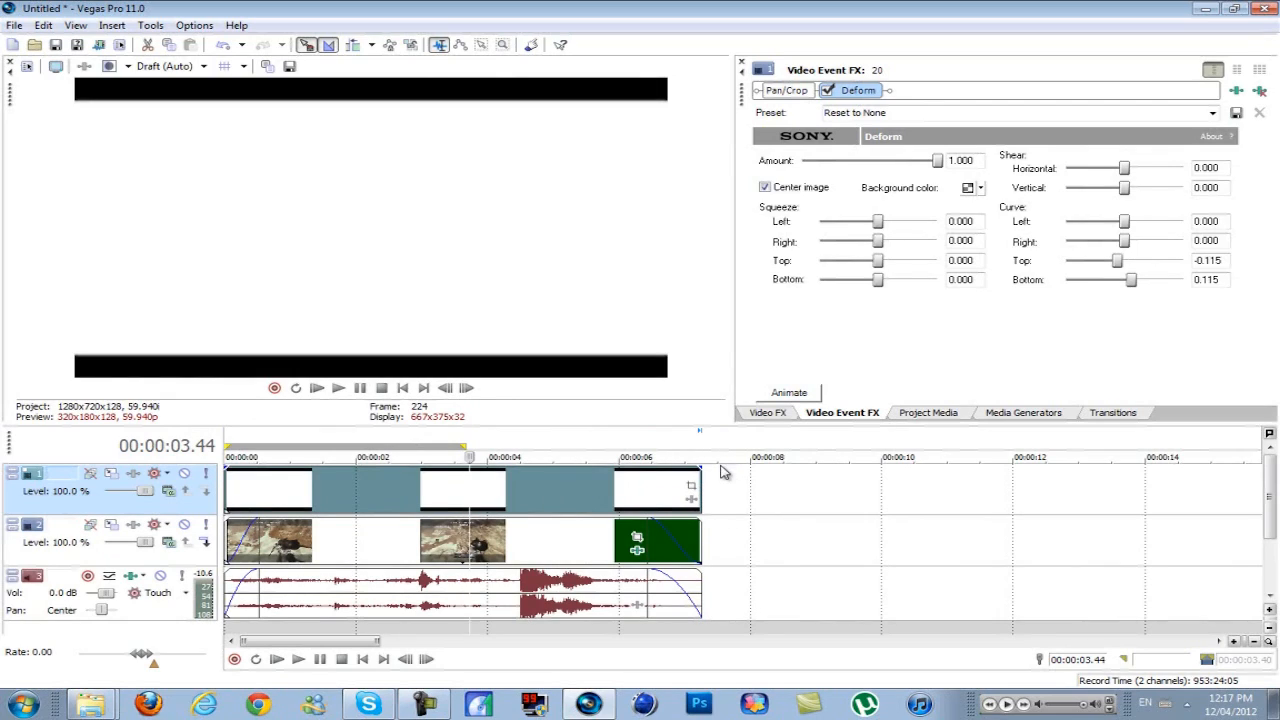
mouse_move(168, 490)
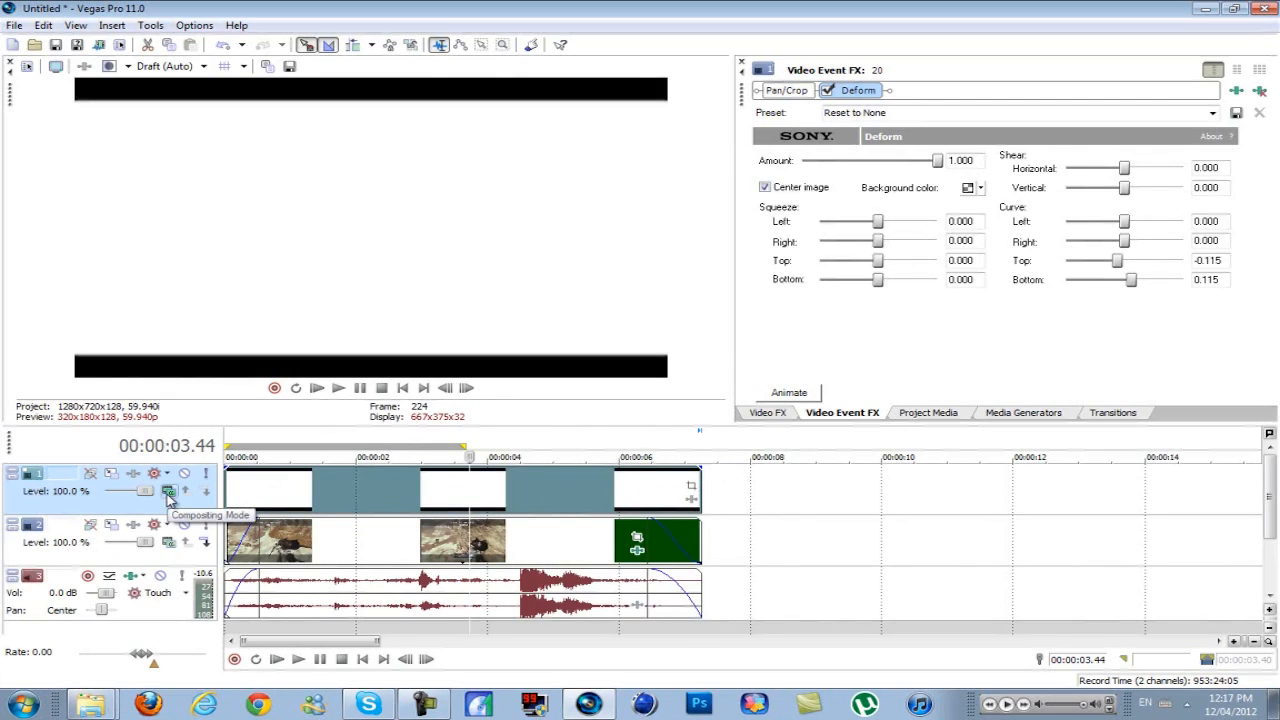
Step: Set the bar overlay track's compositing mode to Darken
click(168, 492)
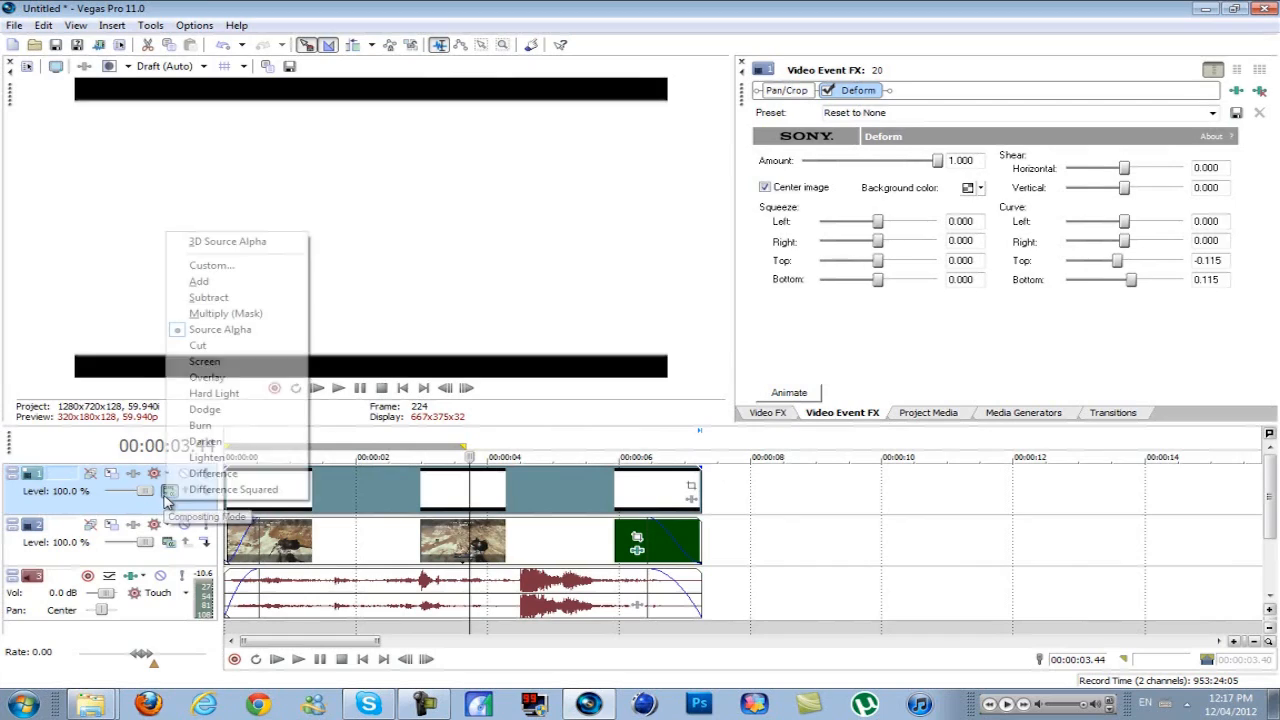
mouse_move(204, 442)
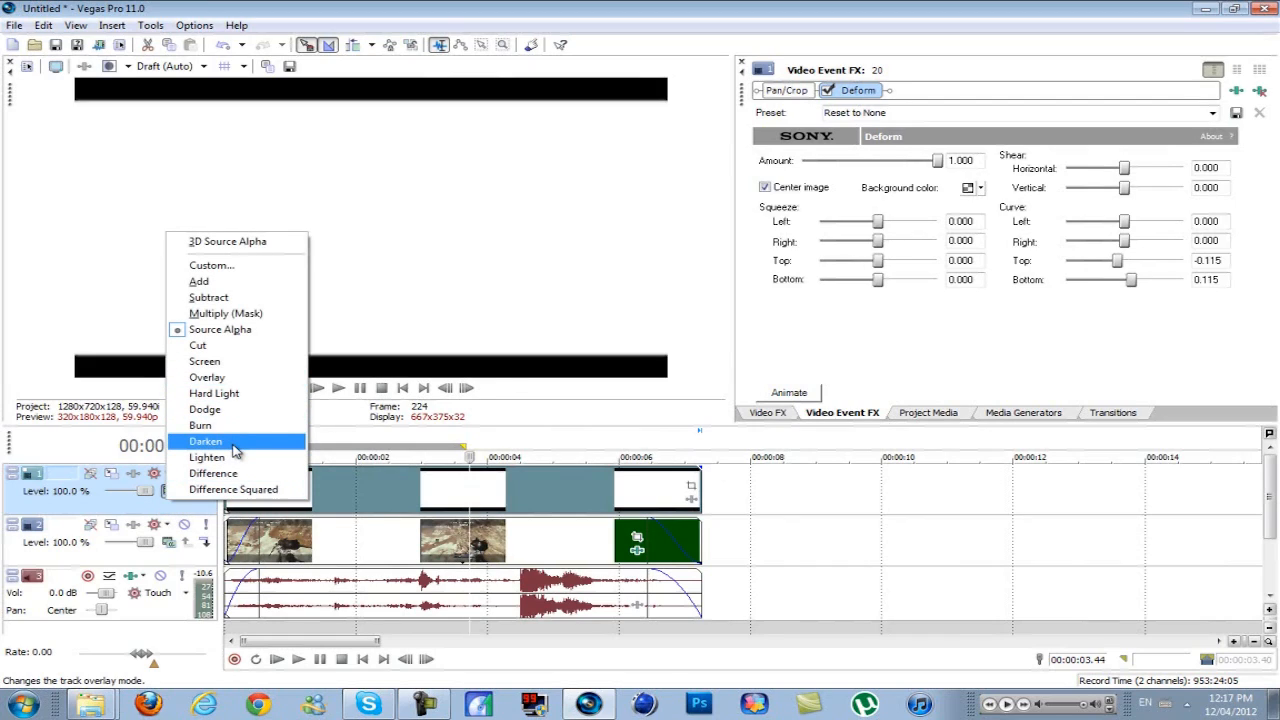
click(204, 442)
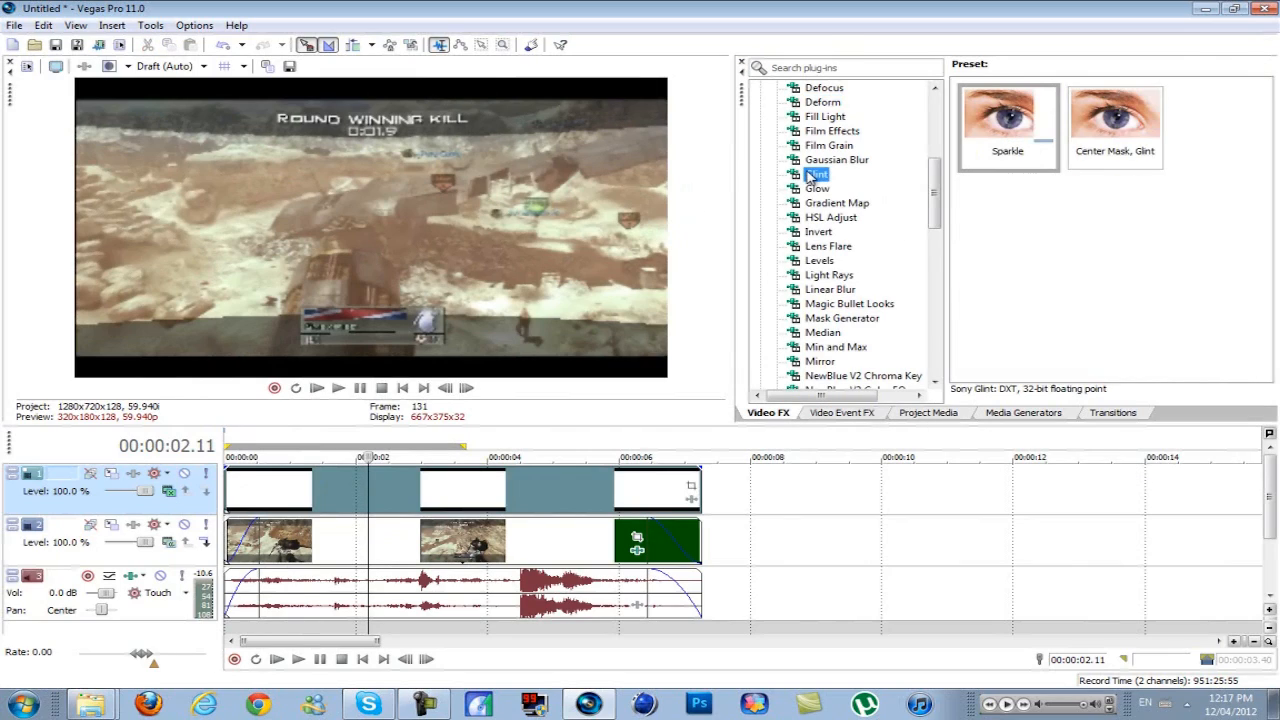
Step: Apply Magic Bullet Looks to the gameplay clip and bring up its looks editor
click(848, 304)
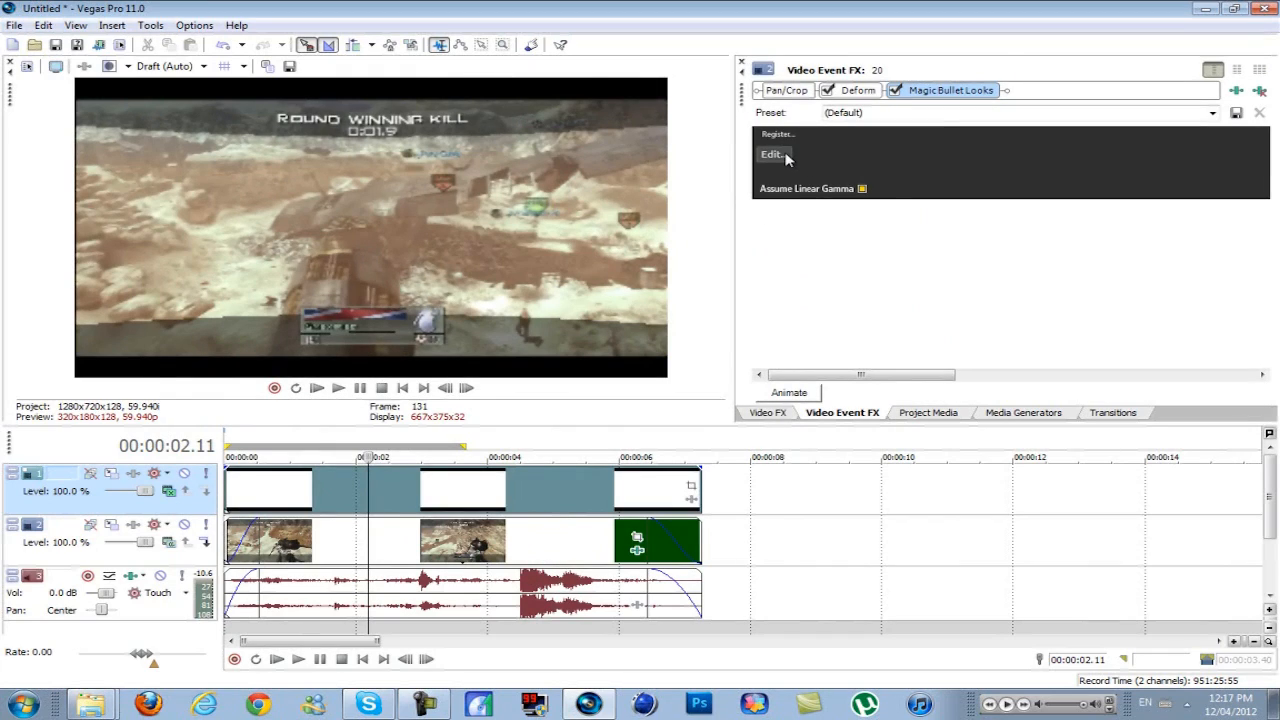
click(772, 154)
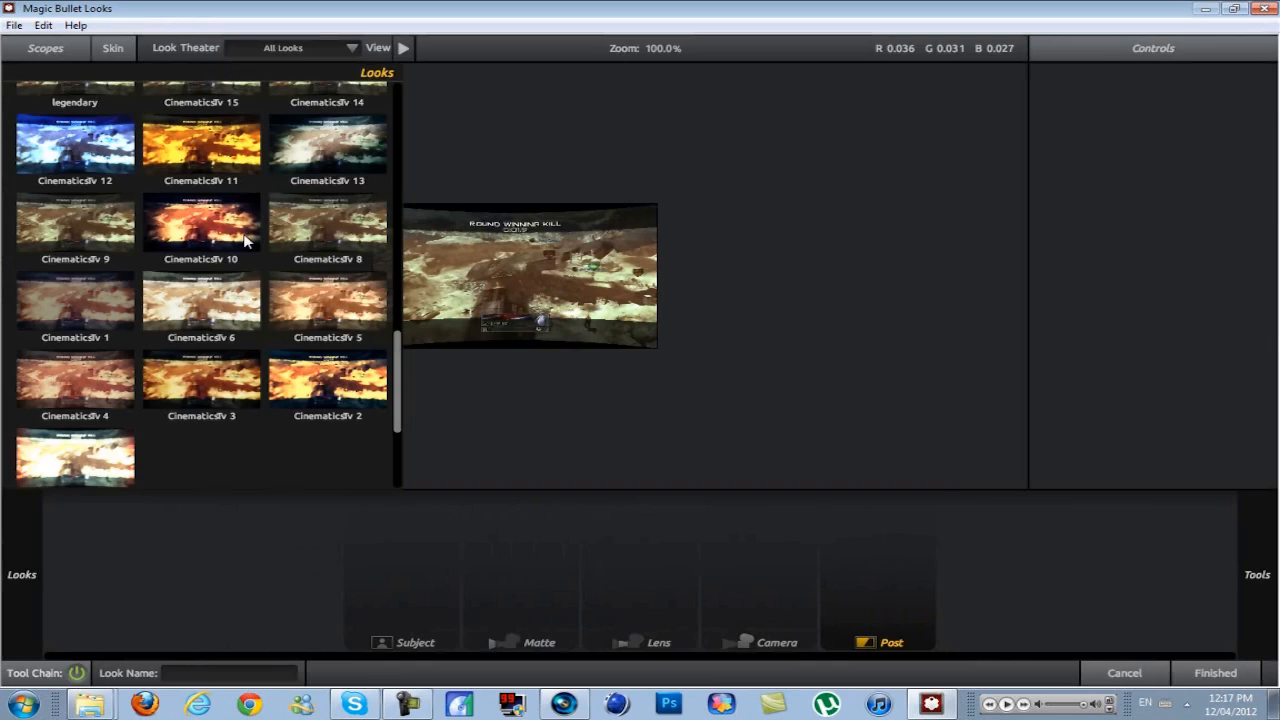
mouse_move(248, 240)
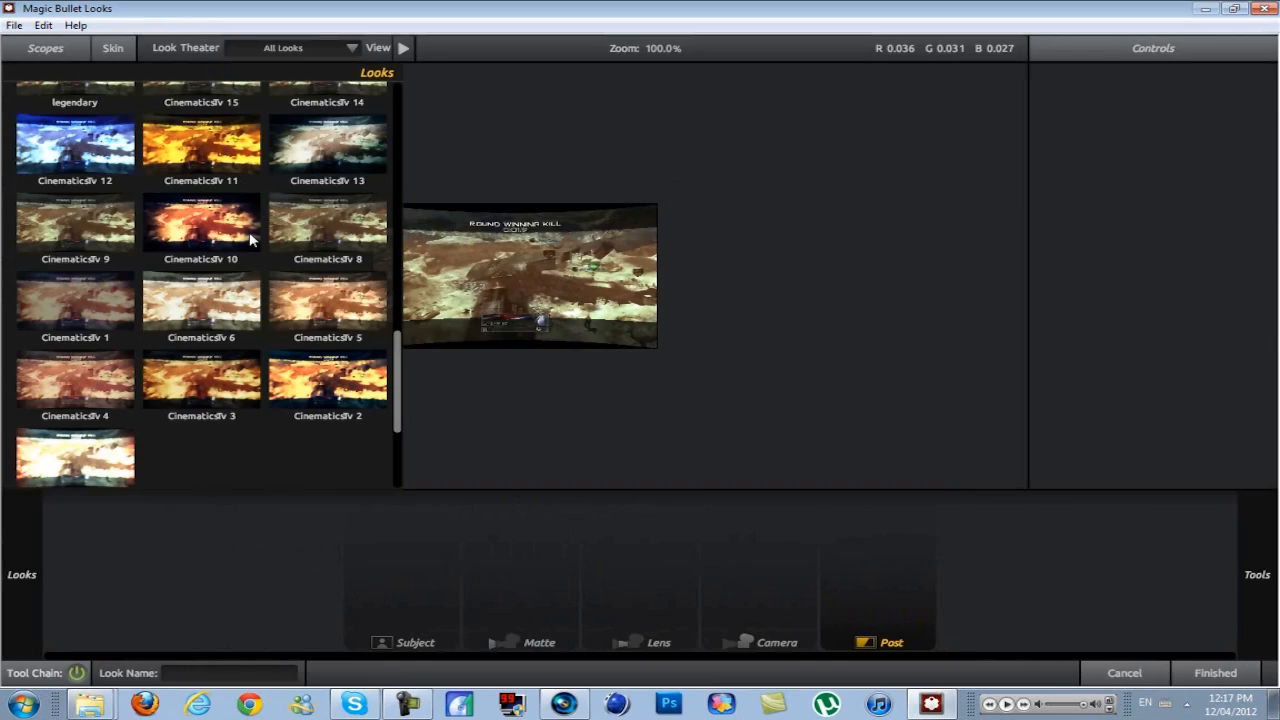